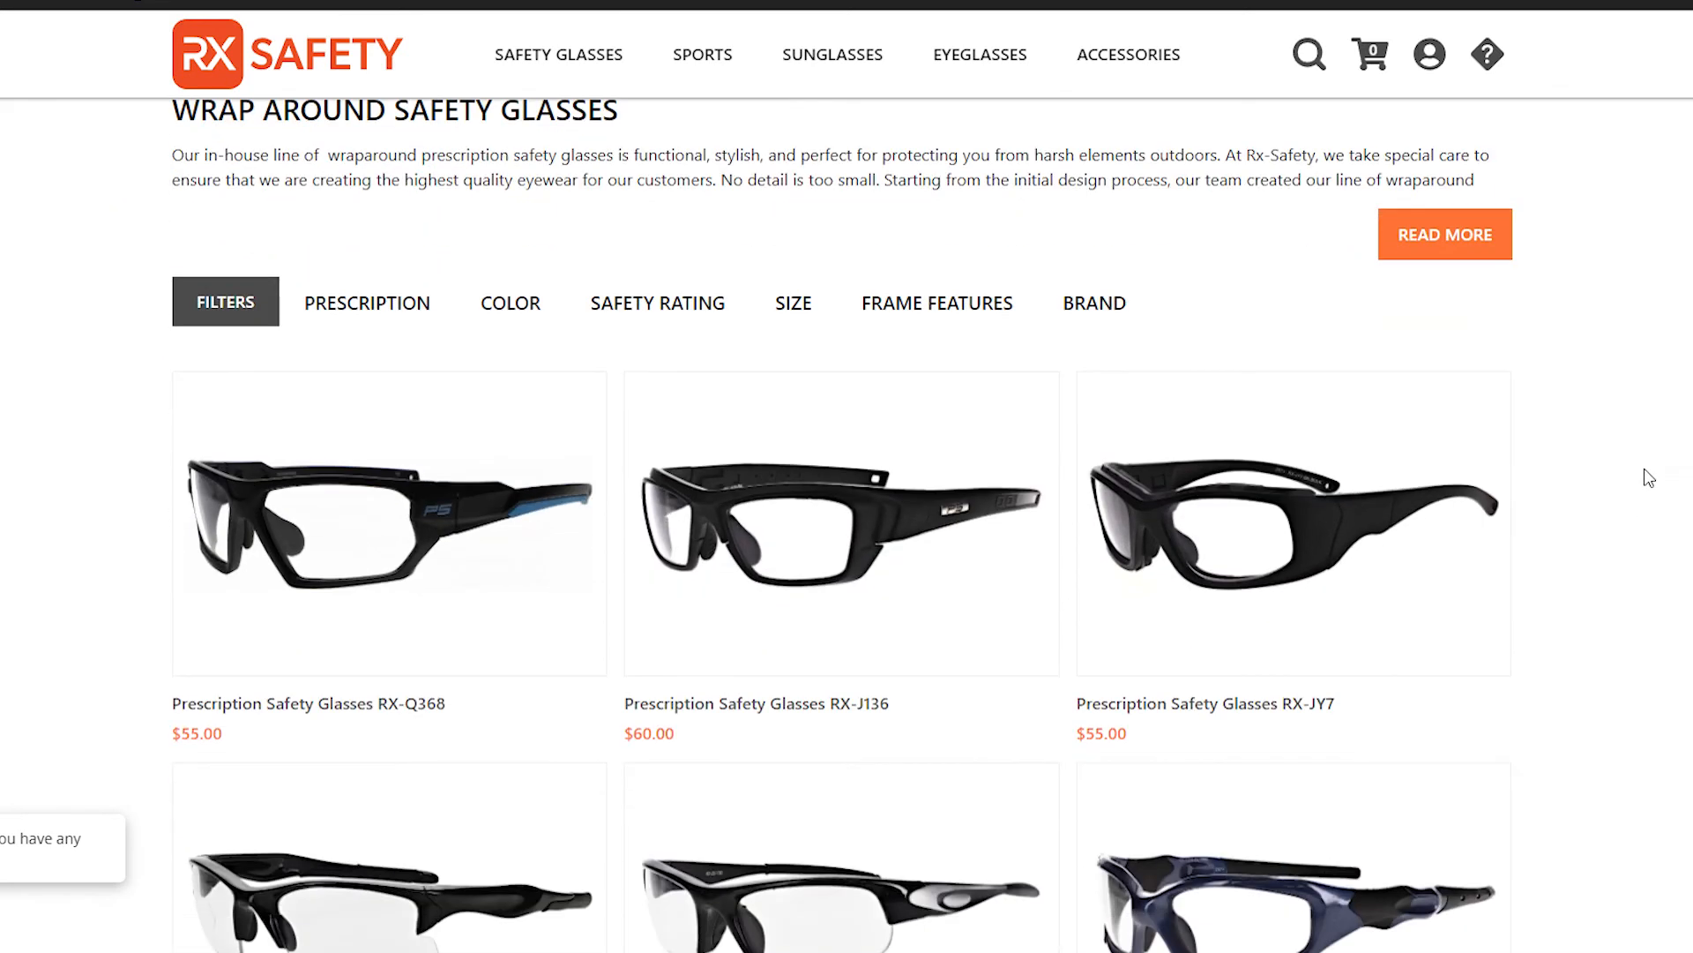
{"action": "scroll", "scroll_direction": "down", "scroll_amount": 3}
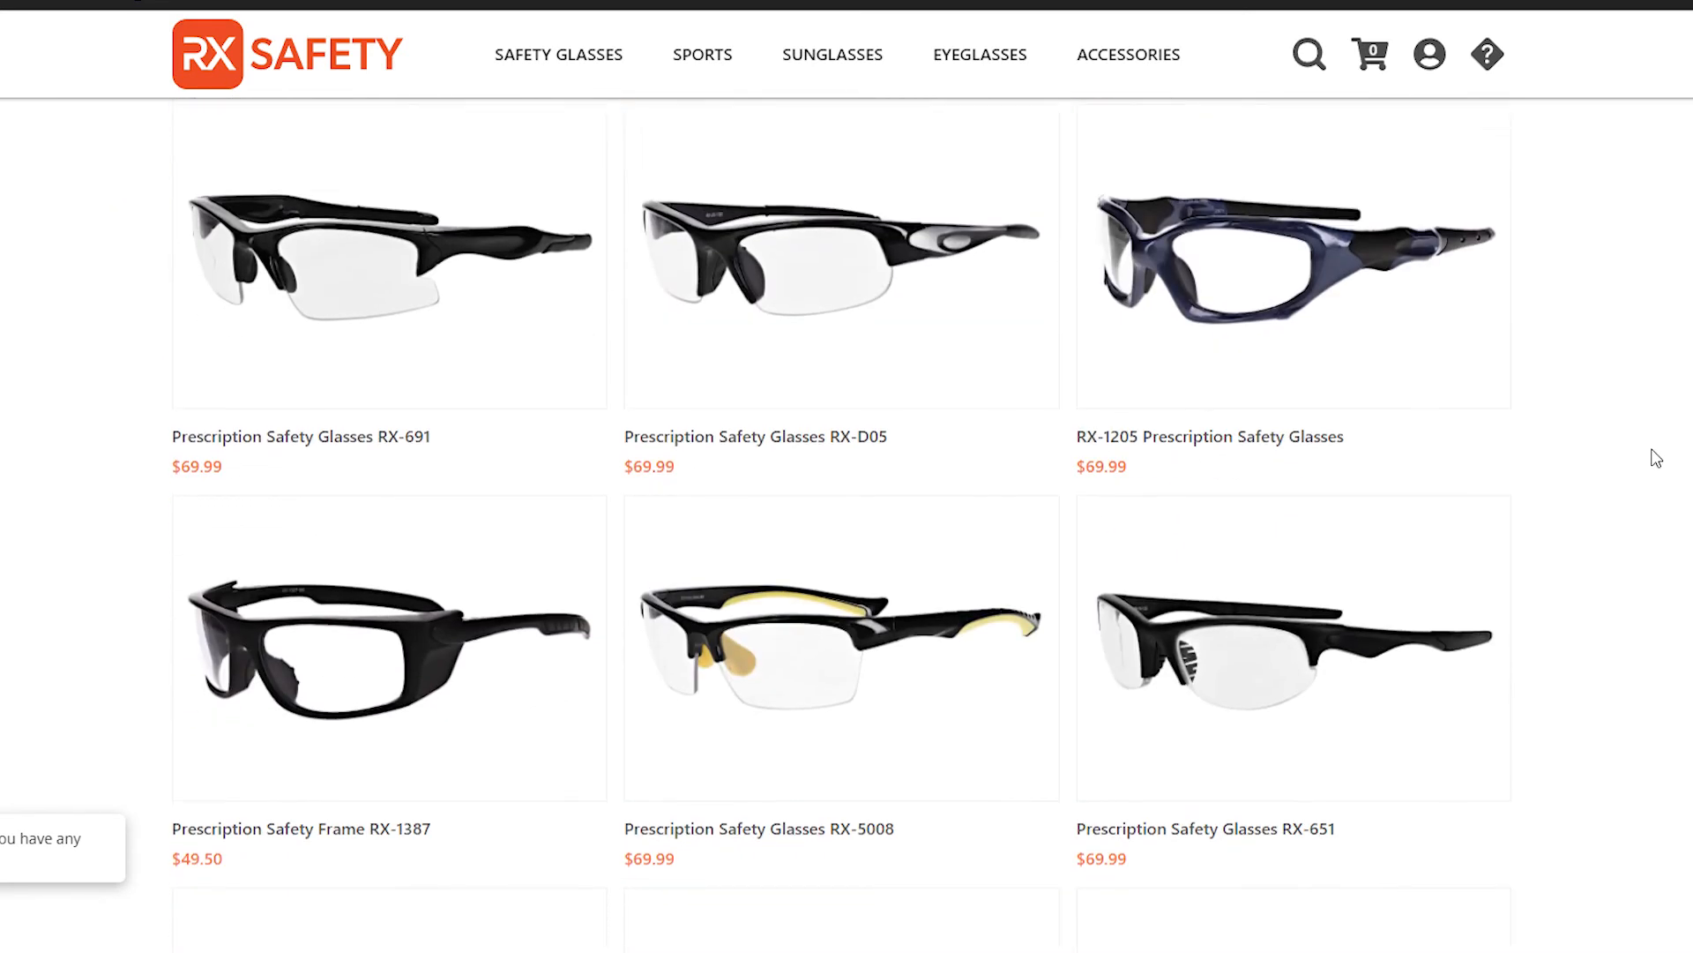